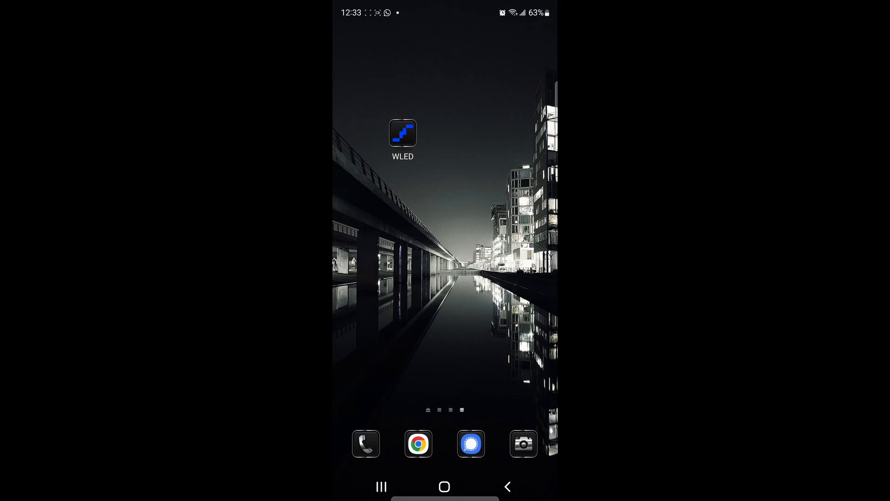
Join the WLED-AP network from the phone's Wi-Fi settings so the welcome page appears.
scroll("down", 3)
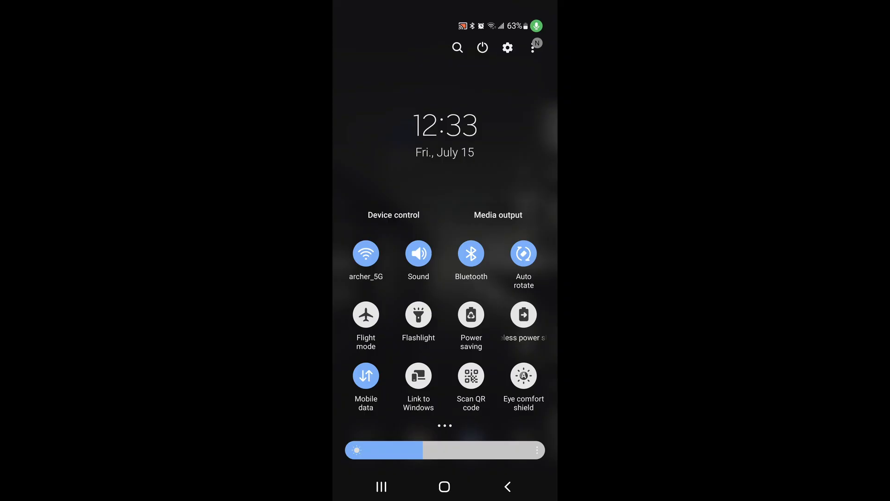
left_click(366, 254)
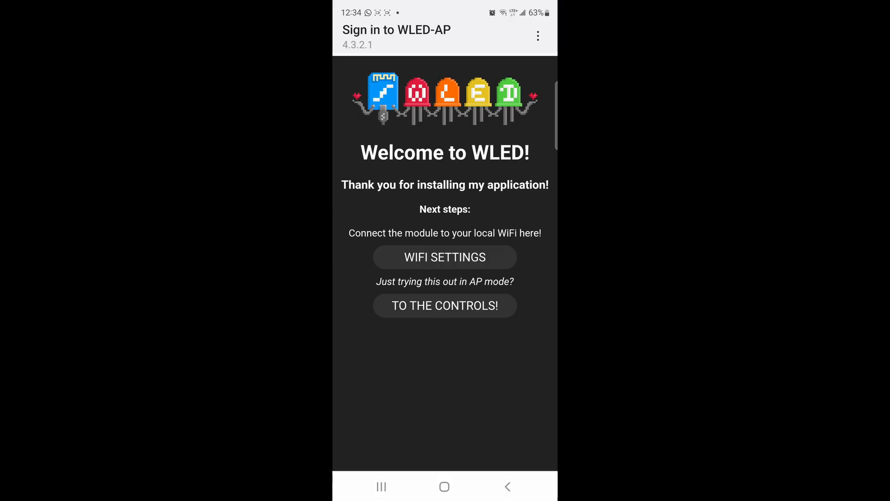
Enter archer as the network name and its password on the controller's WiFi setup page.
left_click(444, 257)
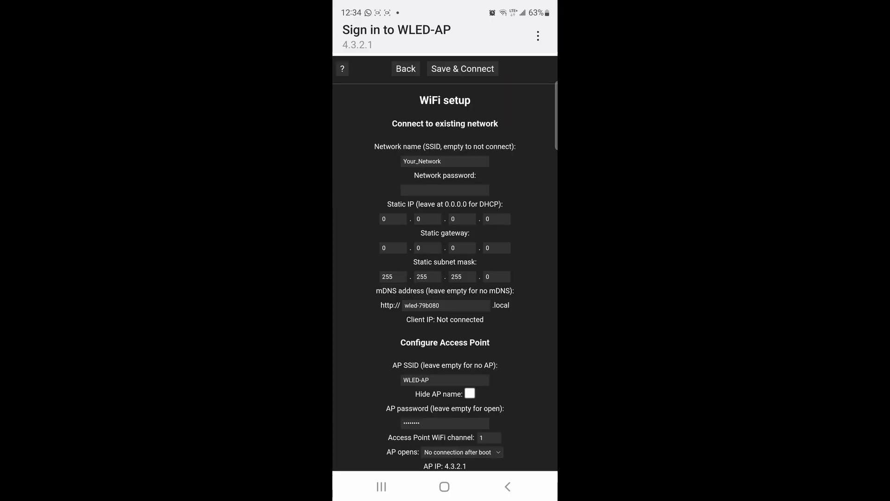
left_click(444, 161)
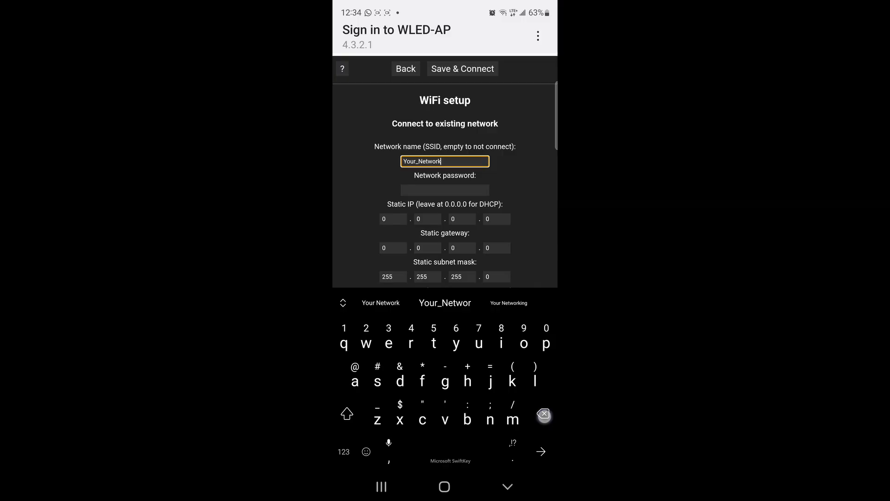
left_click(542, 413)
type("archer")
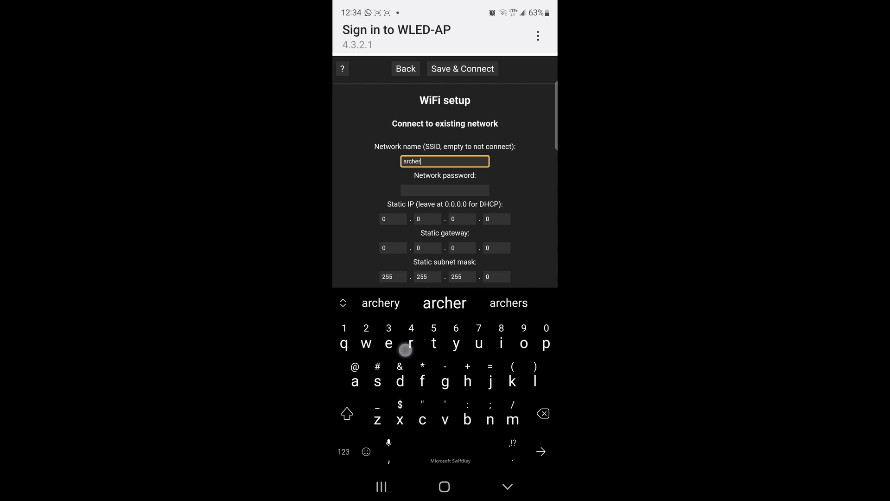
left_click(444, 189)
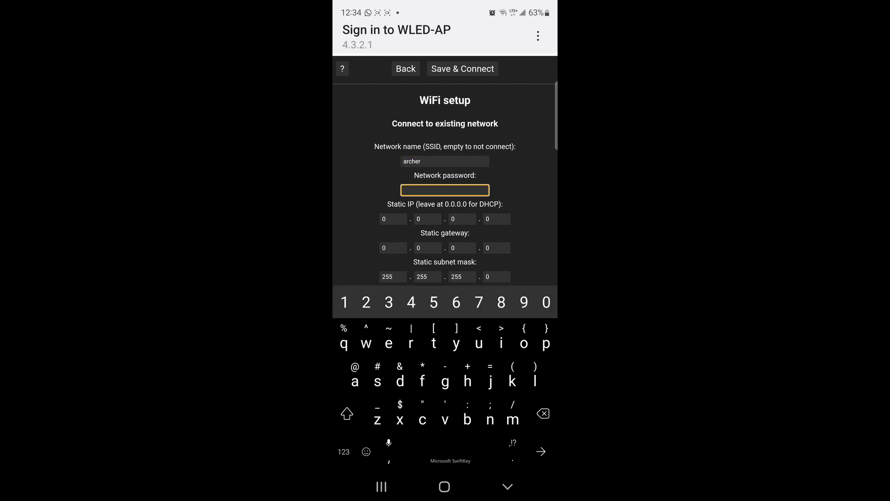
type("a")
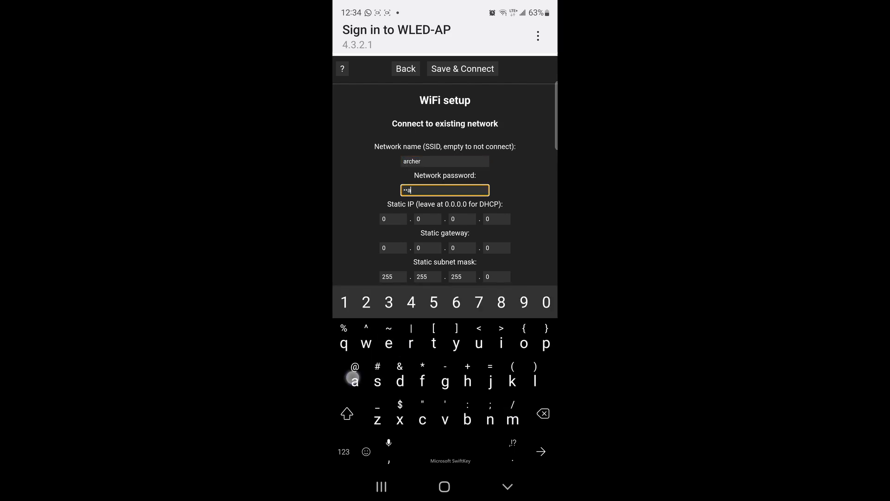
left_click(343, 302)
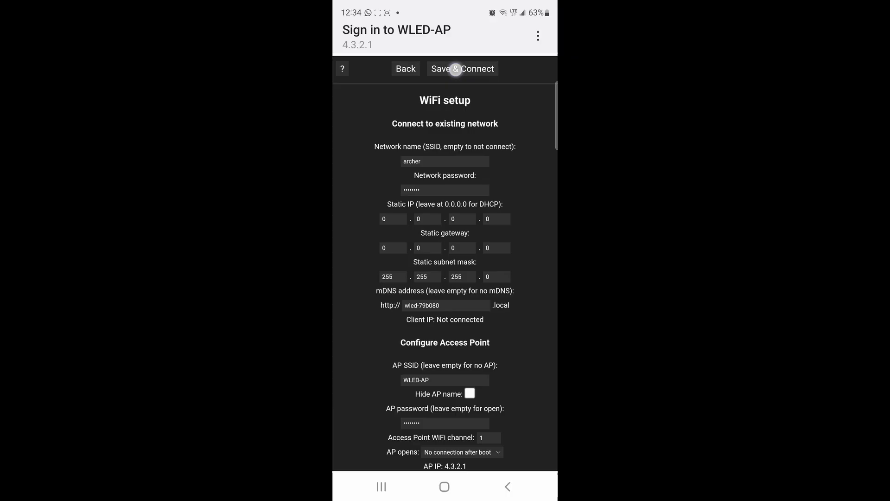
Save and connect the controller to archer, then return to the home screen on archer_5G.
left_click(462, 69)
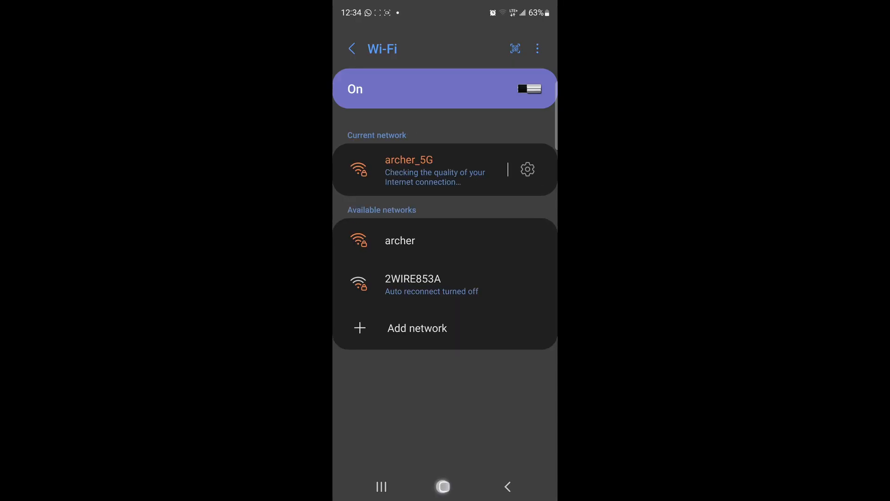
left_click(444, 487)
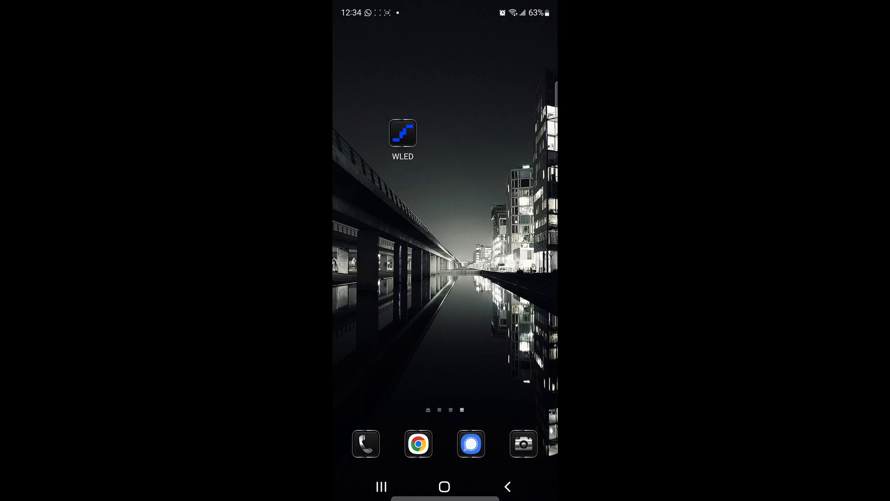
Remove the old WLED device entry from the app's device list.
left_click(402, 133)
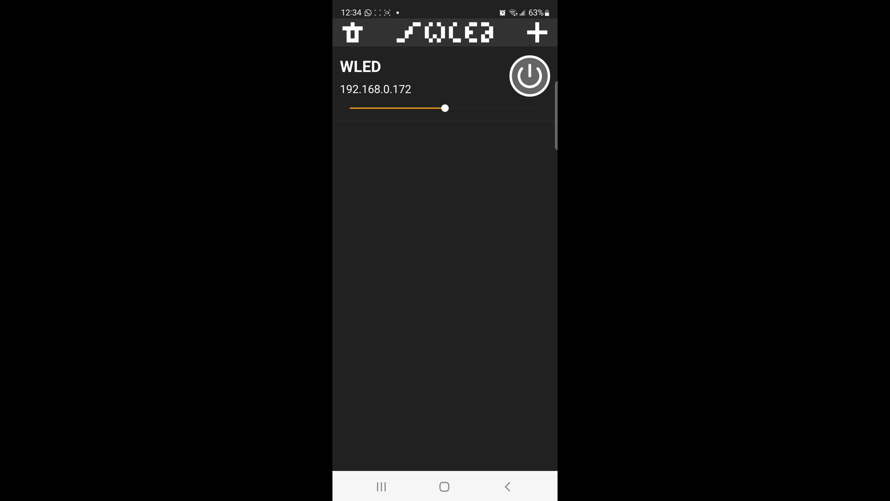
left_click(352, 32)
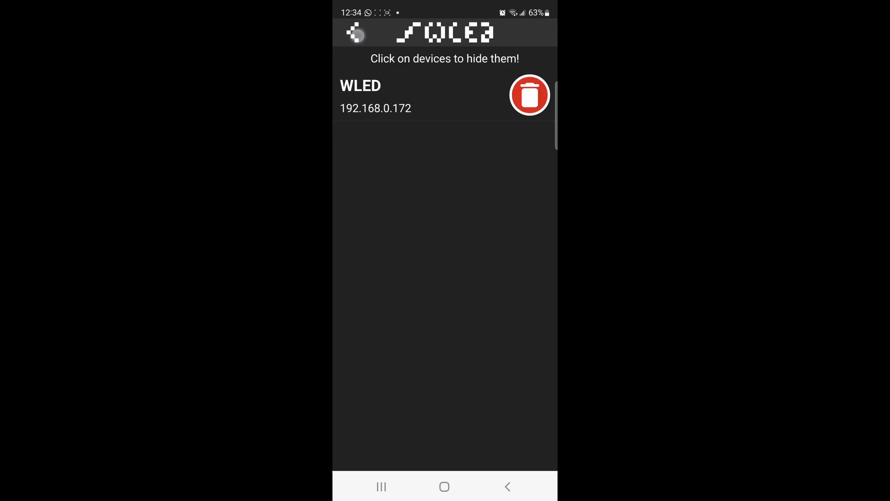
left_click(528, 95)
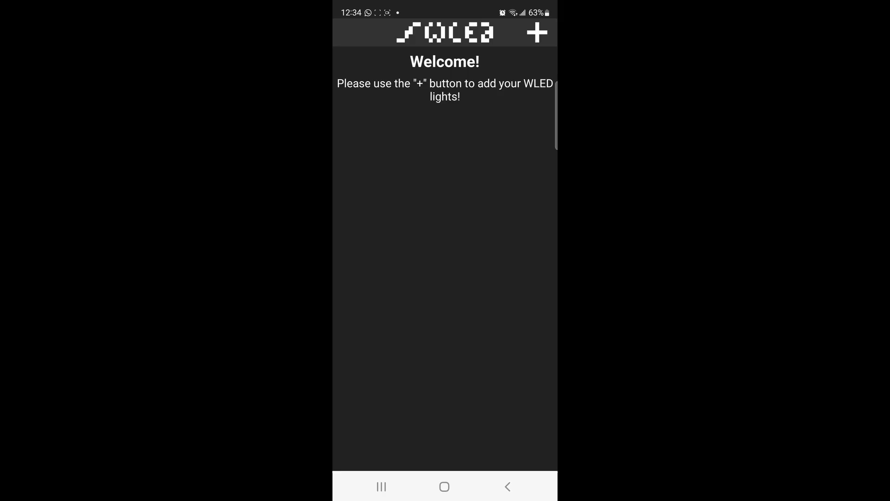
Discover lights on the network and add the WLED light at 192.168.0.172.
left_click(535, 33)
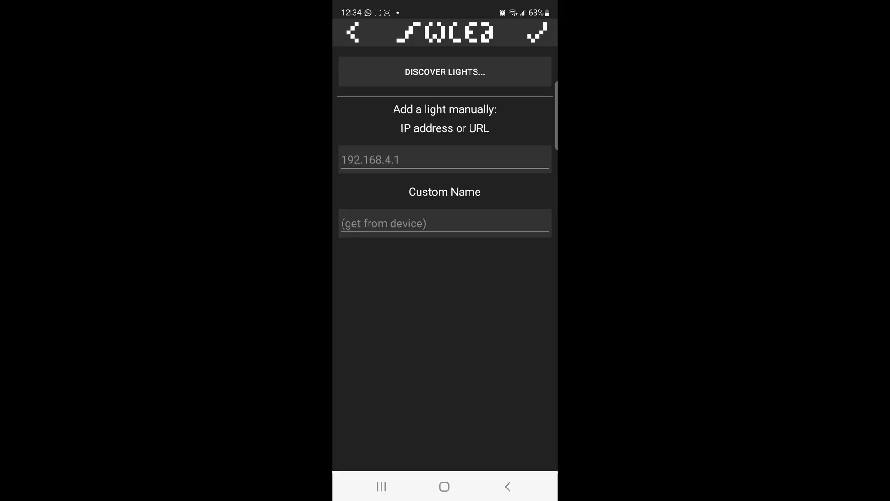
left_click(444, 71)
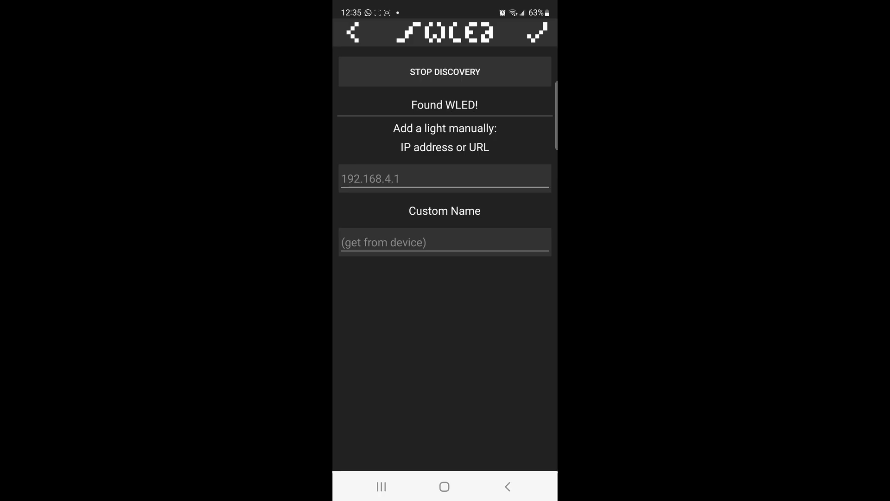
left_click(535, 32)
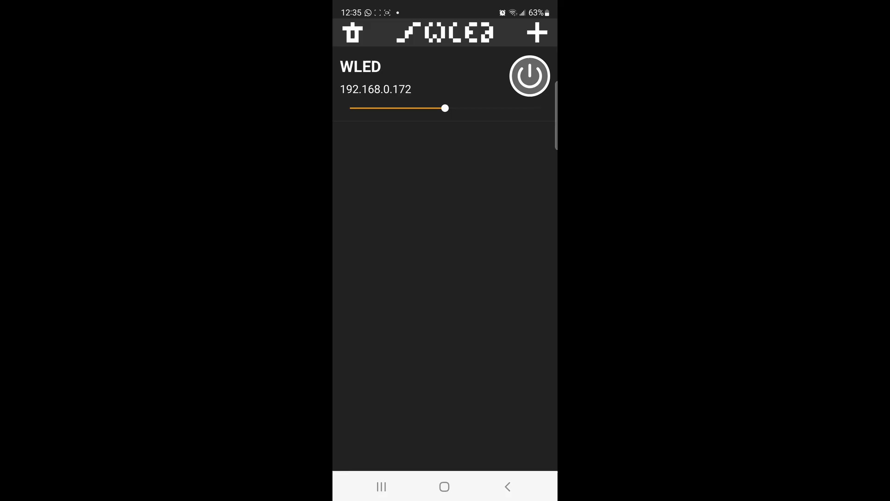